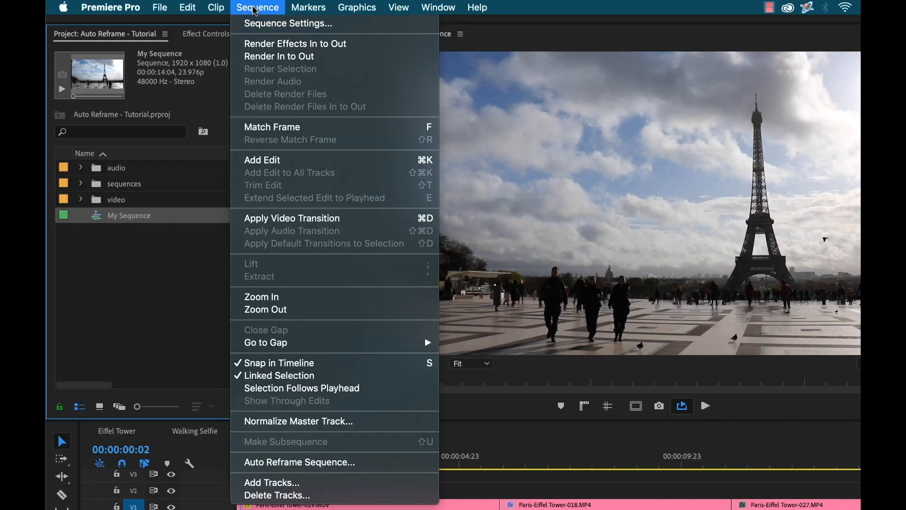
- Start Auto Reframe for My Sequence and list its aspect ratios: Square 1:1, Vertical 4:5, Vertical 9:16, Horizontal 16:9, Custom
click(299, 462)
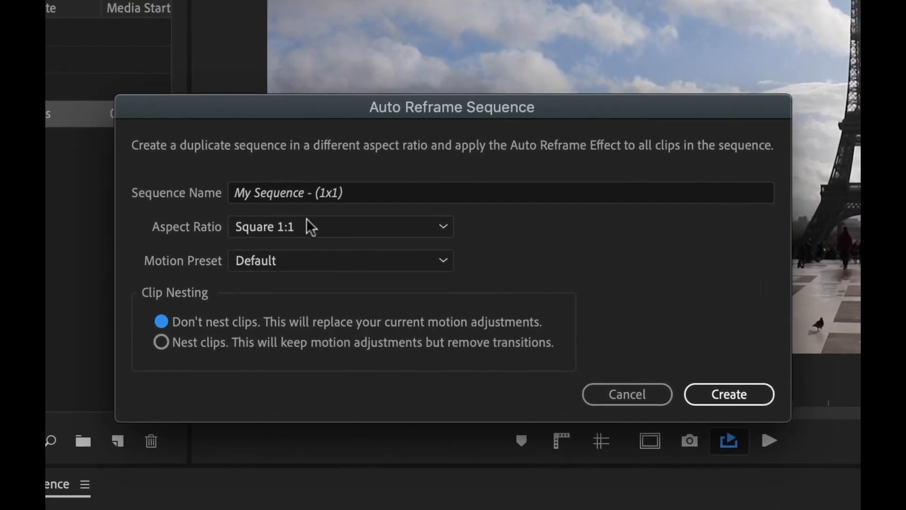
click(340, 226)
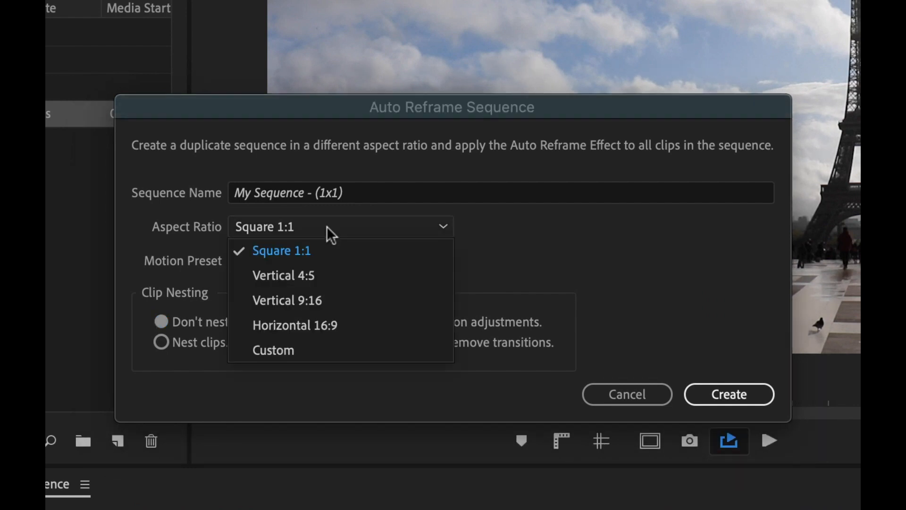